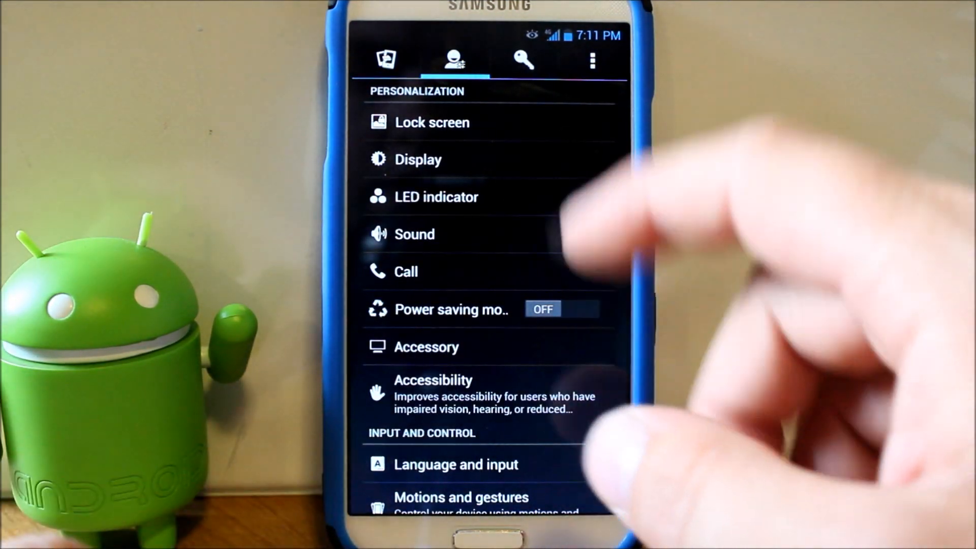
Scroll up and down through the Settings personalization list
{"action": "scroll", "scroll_direction": "up", "scroll_amount": 3}
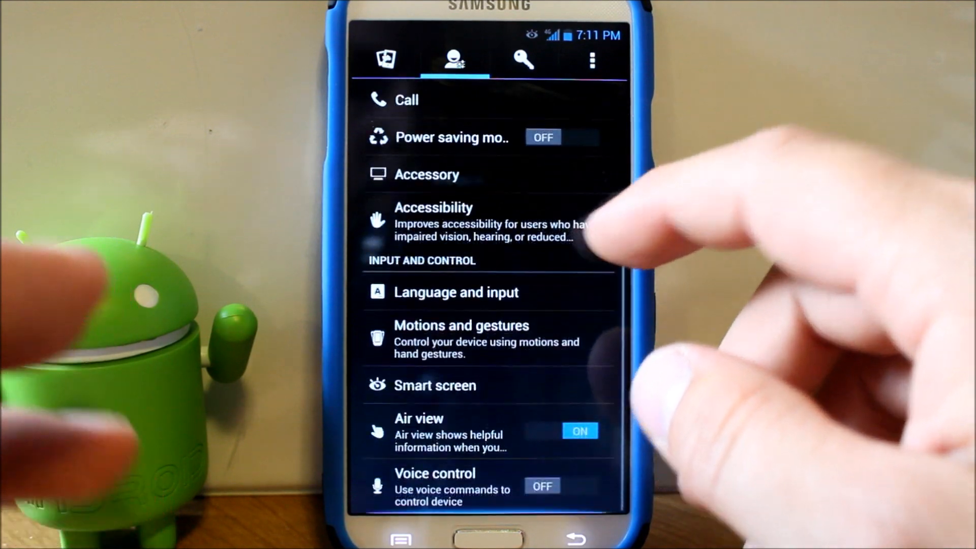
{"action": "scroll", "scroll_direction": "down", "scroll_amount": 3}
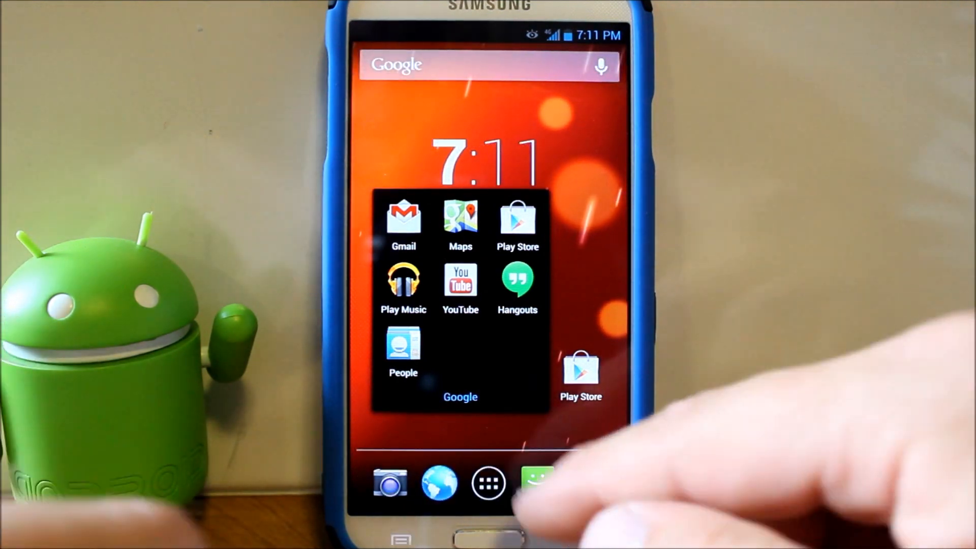
Browse the app drawer's Apps and Widgets lists, then return home
{"action": "left_click", "coordinate": [488, 482]}
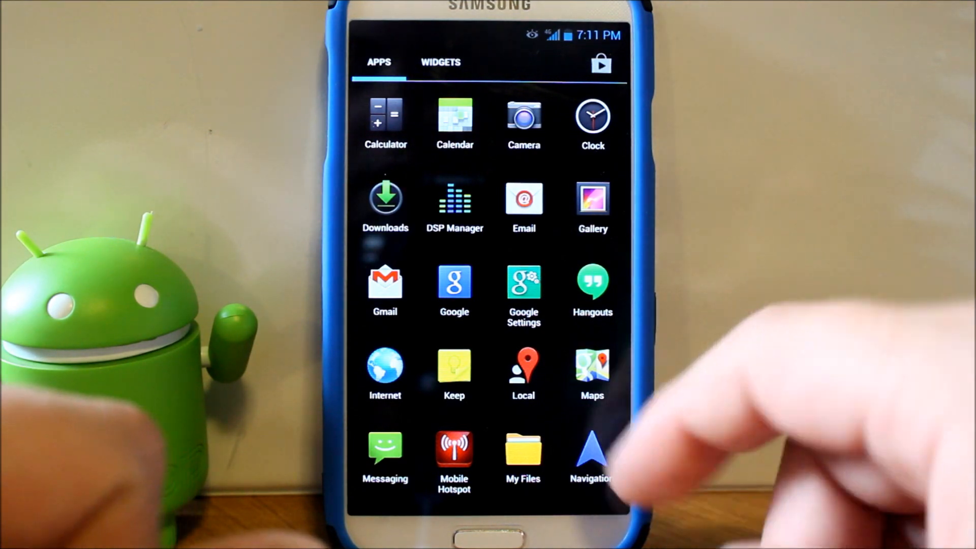
{"action": "scroll", "scroll_direction": "left", "scroll_amount": 3}
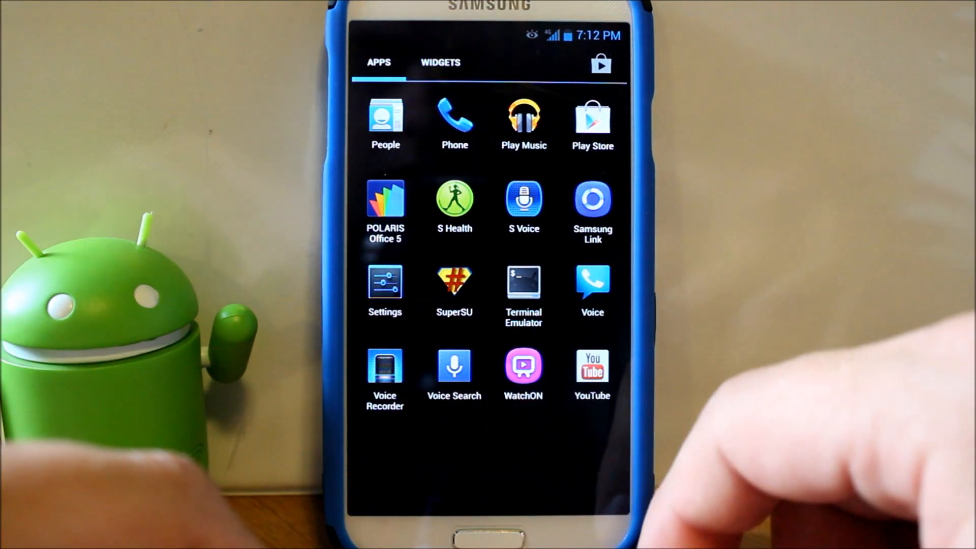
{"action": "left_click", "coordinate": [439, 62]}
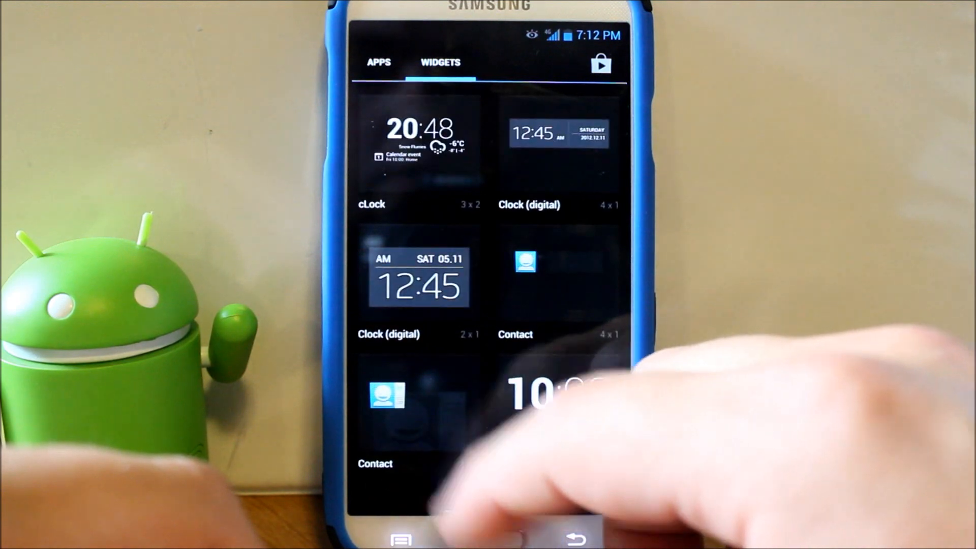
{"action": "left_click", "coordinate": [378, 62]}
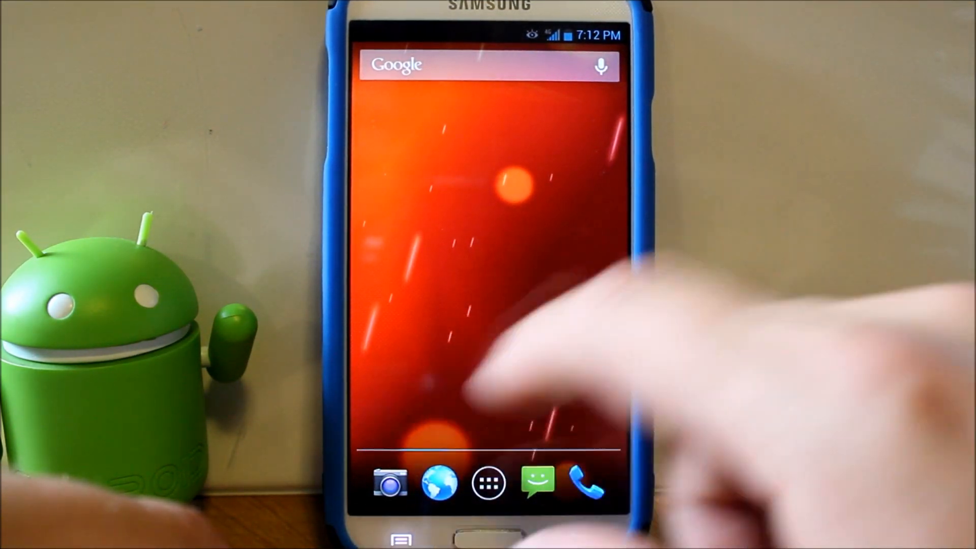
Open the app drawer and scroll through the installed apps
{"action": "left_click", "coordinate": [487, 483]}
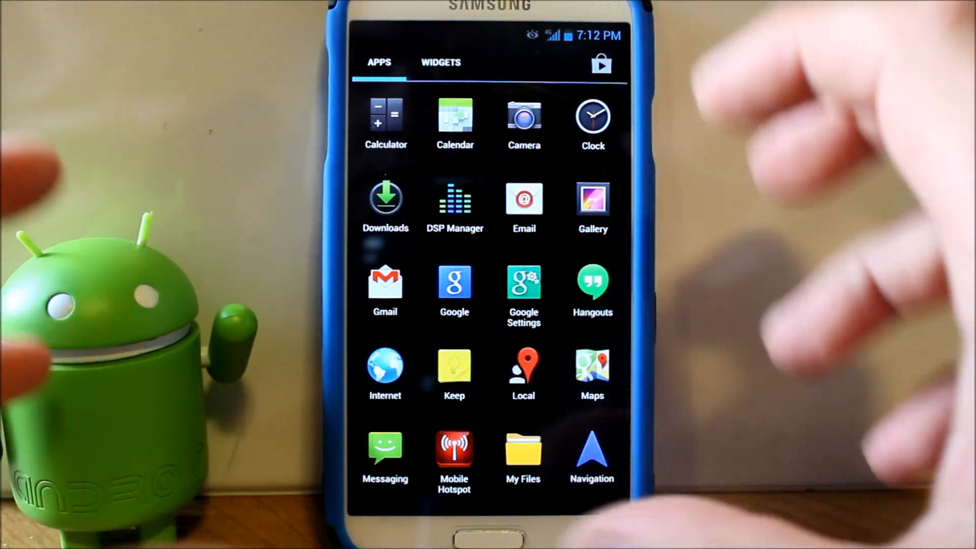
{"action": "scroll", "scroll_direction": "left", "scroll_amount": 3}
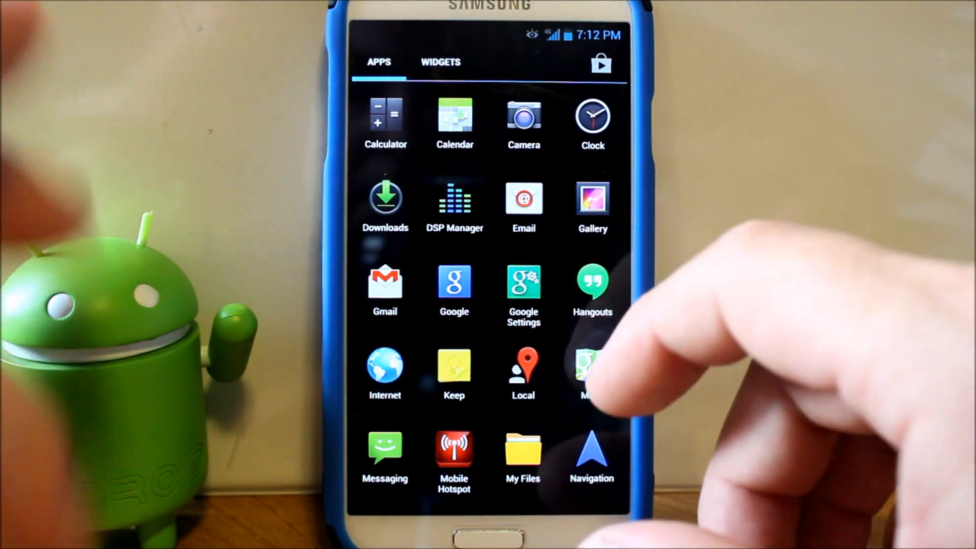
{"action": "mouse_move", "coordinate": [591, 374]}
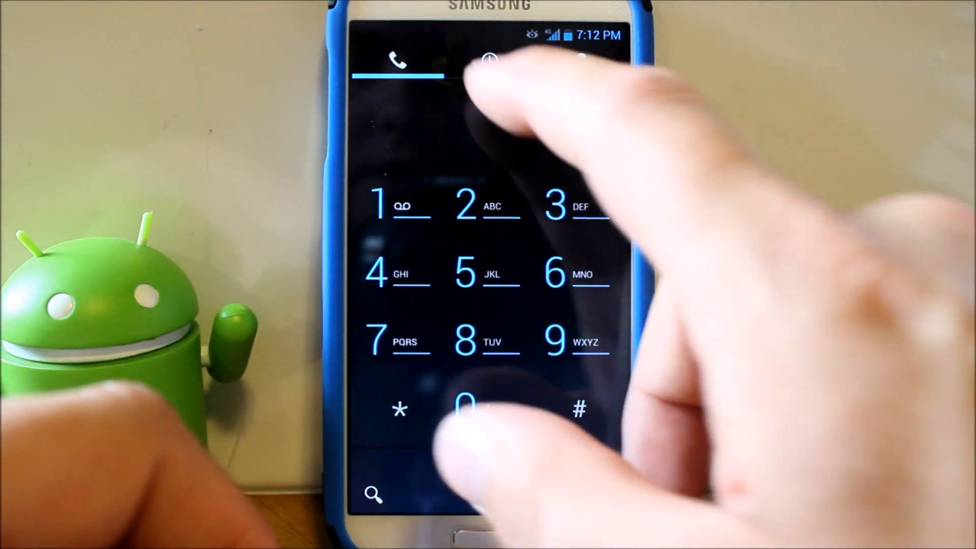
Leave the dialer and launch YouTube on its Trending feed
{"action": "left_click", "coordinate": [580, 61]}
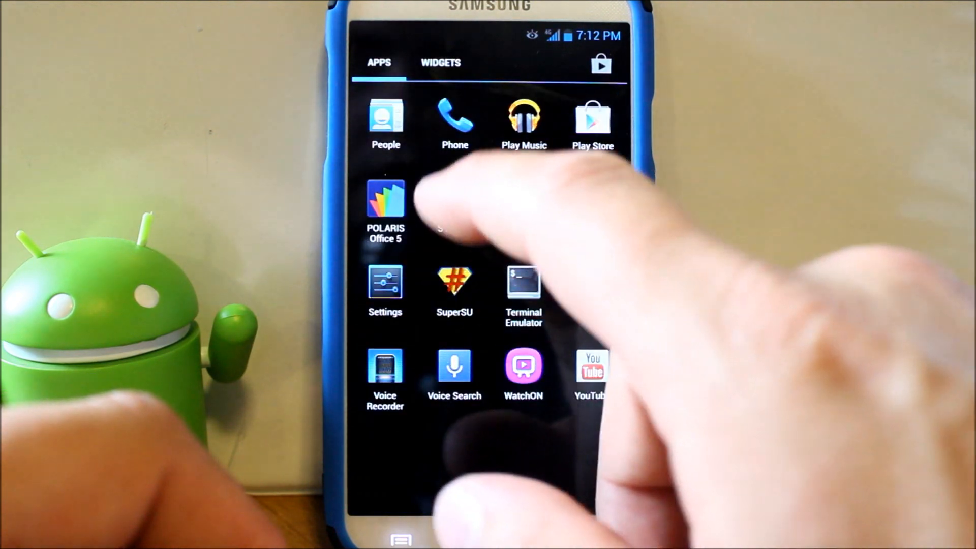
{"action": "left_click", "coordinate": [385, 121]}
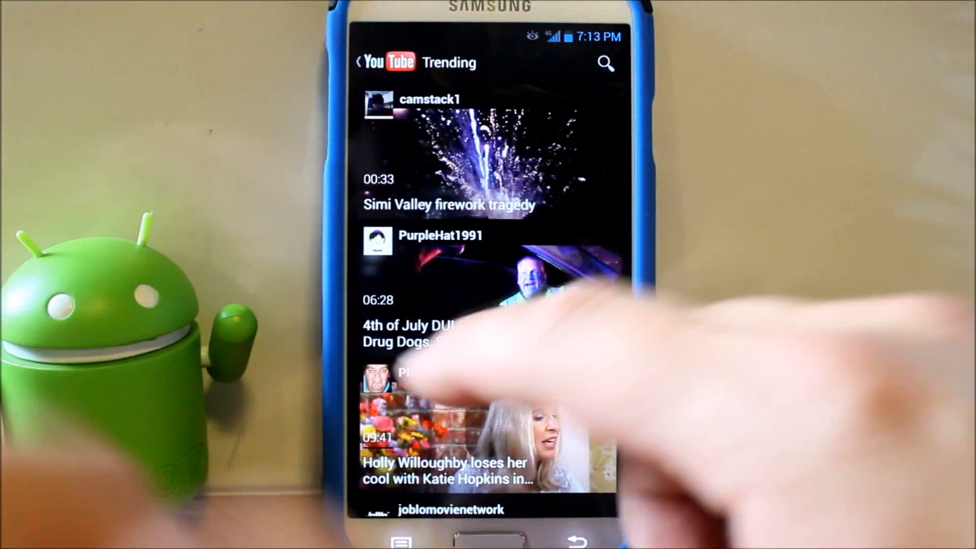
Leave YouTube, briefly open Play Music, then return to the app drawer's first page
{"action": "left_click", "coordinate": [366, 62]}
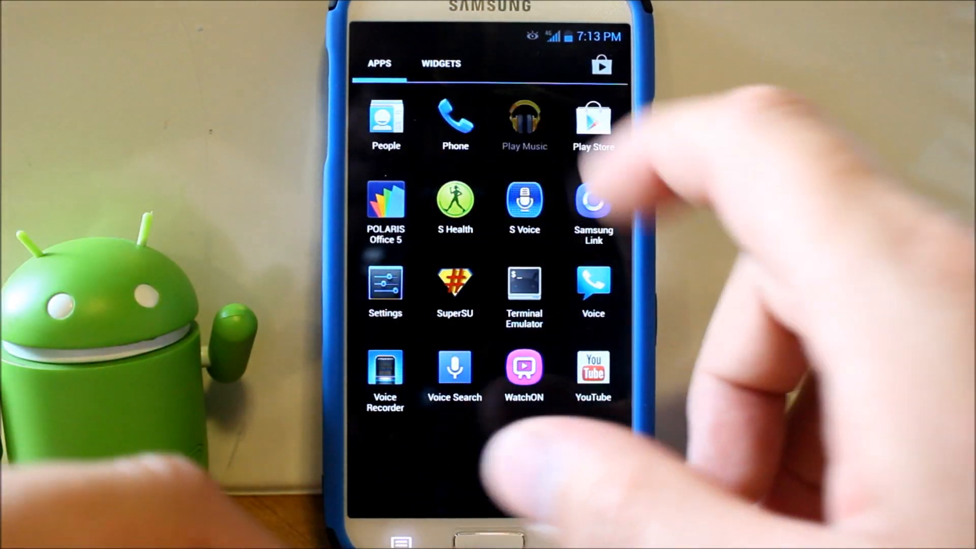
{"action": "left_click", "coordinate": [523, 118]}
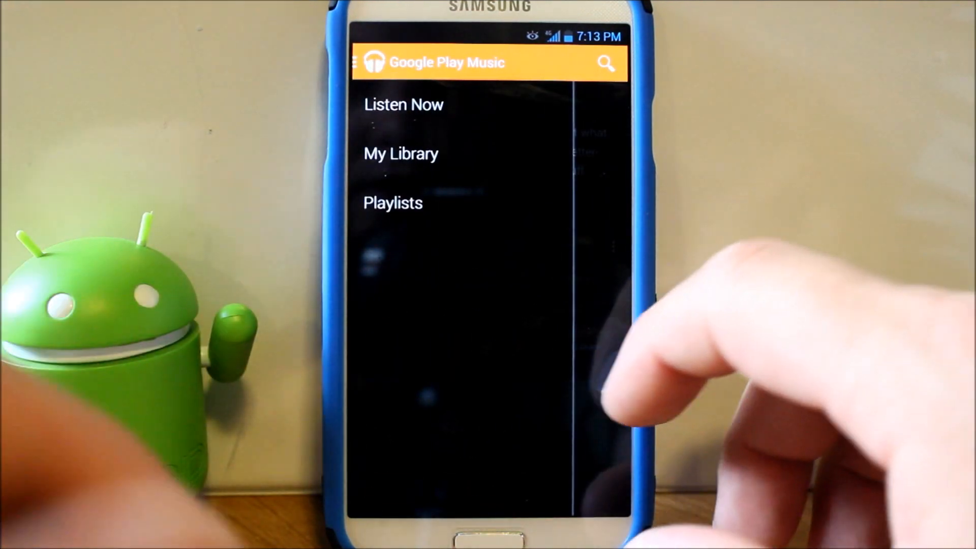
{"action": "left_click", "coordinate": [403, 103]}
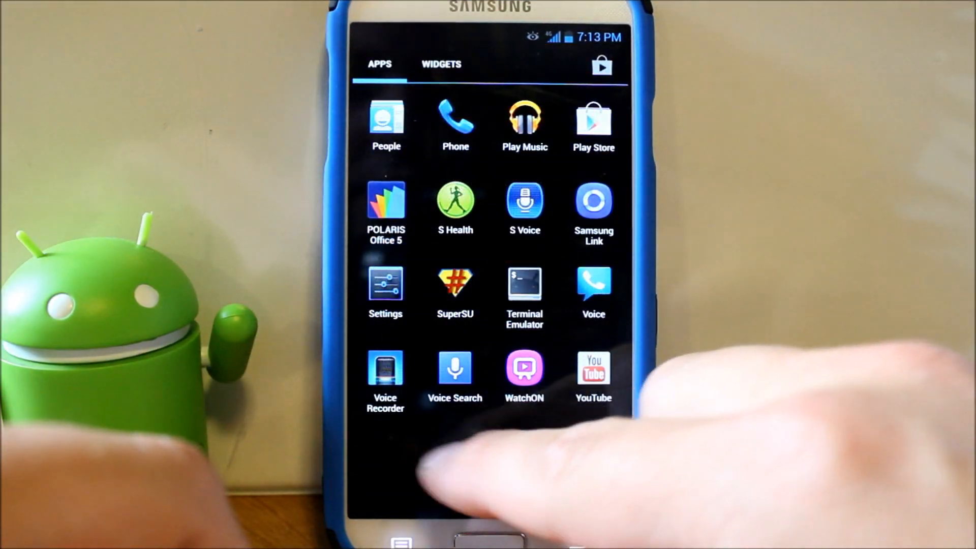
{"action": "scroll", "scroll_direction": "left", "scroll_amount": 3}
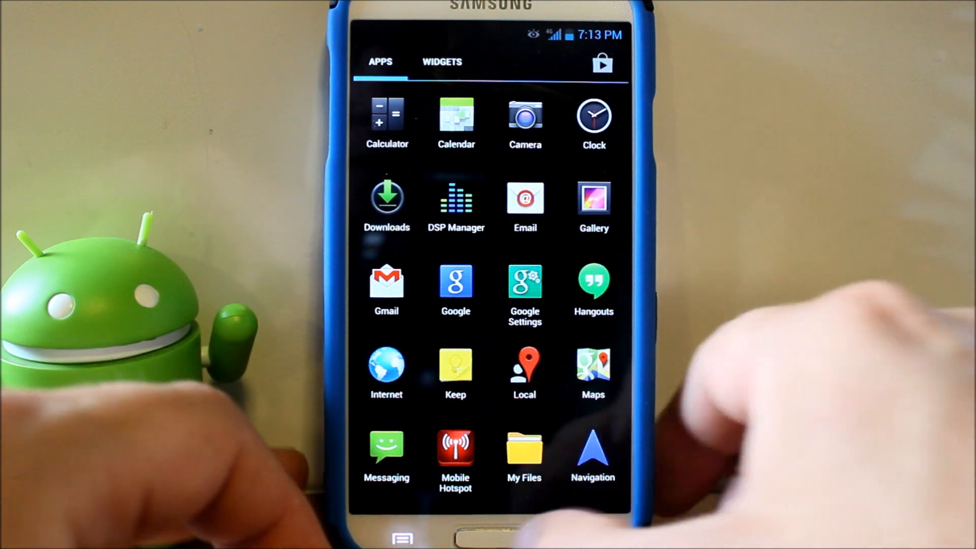